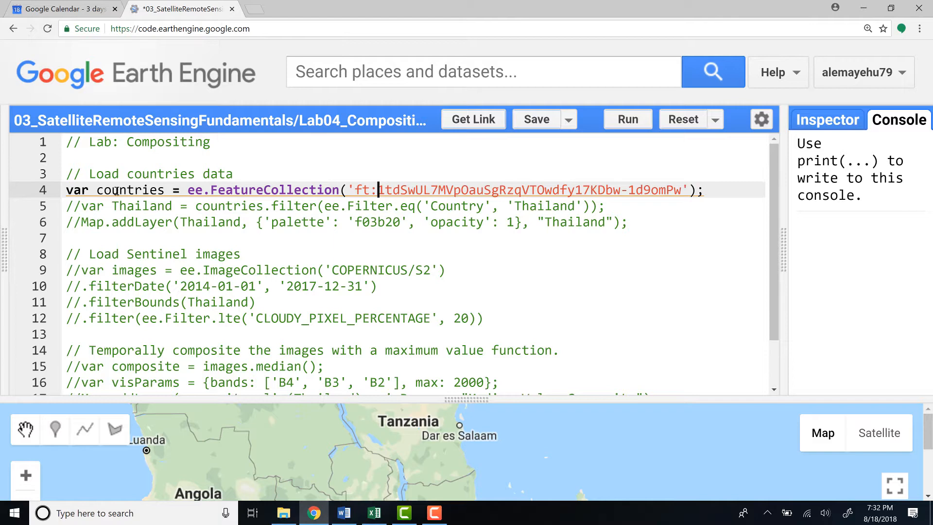
mouse_move(119, 190)
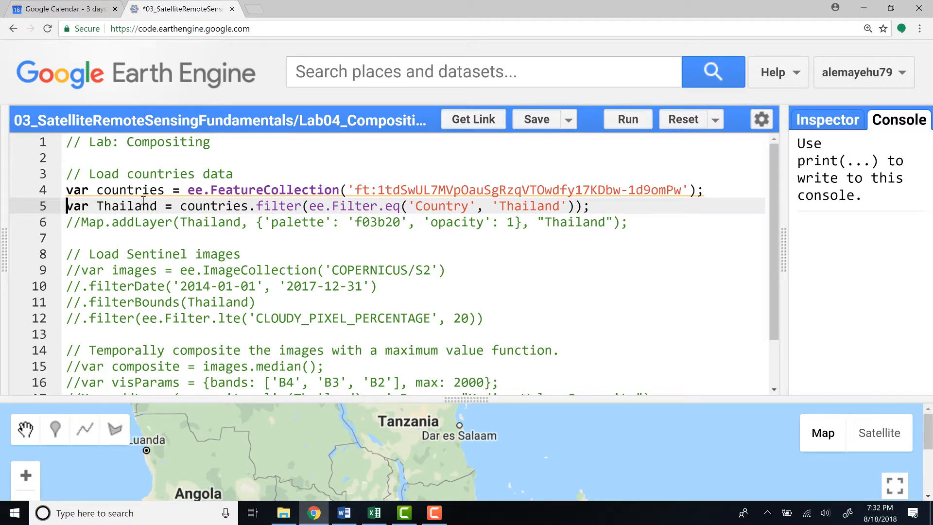
mouse_move(211, 206)
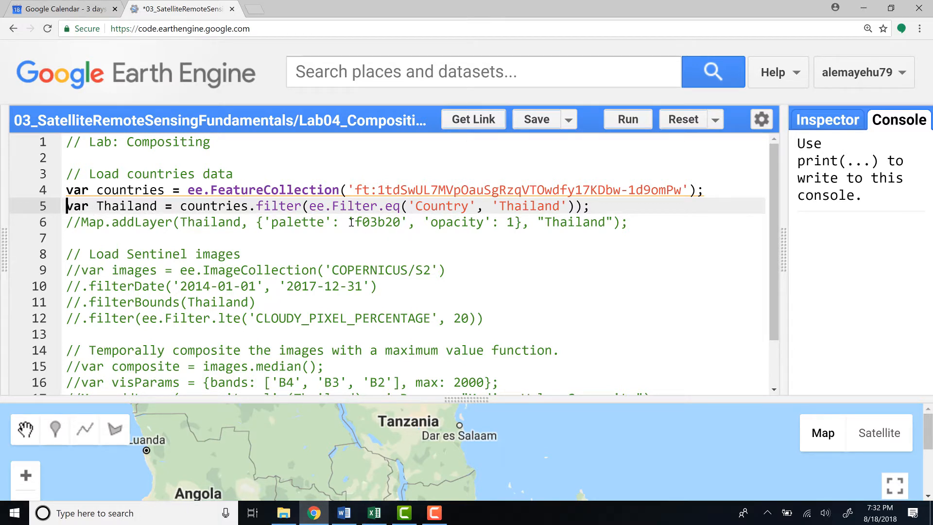
- Uncomment the var Thailand filter line and the Map.addLayer(Thailand) line
click(255, 206)
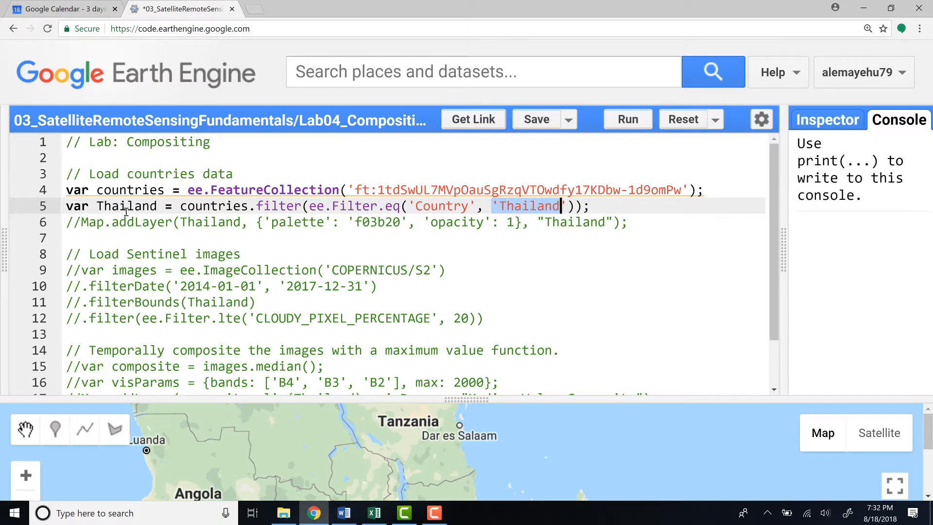
click(78, 206)
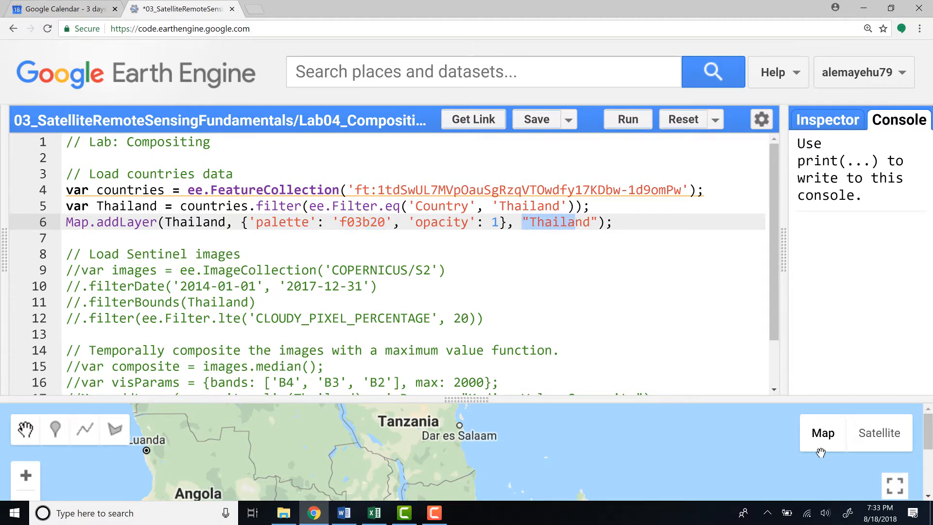
mouse_move(508, 137)
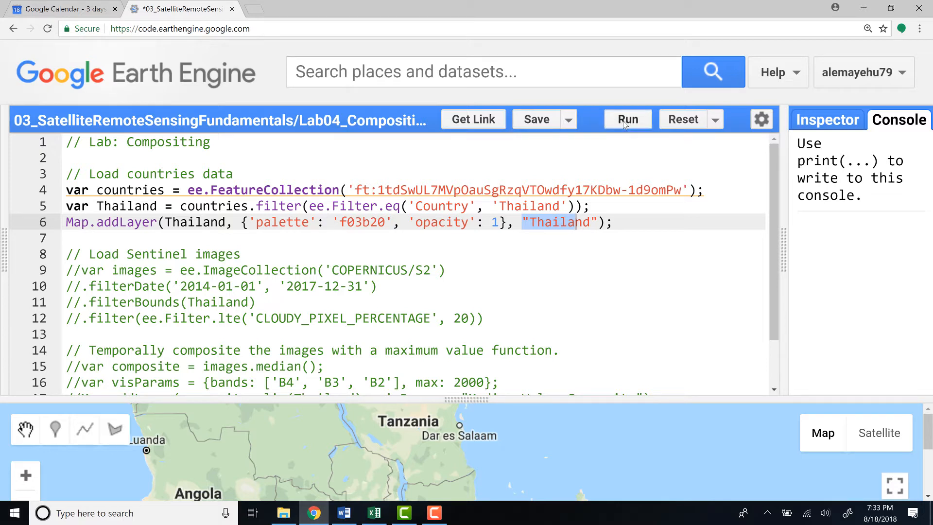
- Run the script, then add Map.centerObject(Thailand, 8); below the addLayer line
click(627, 118)
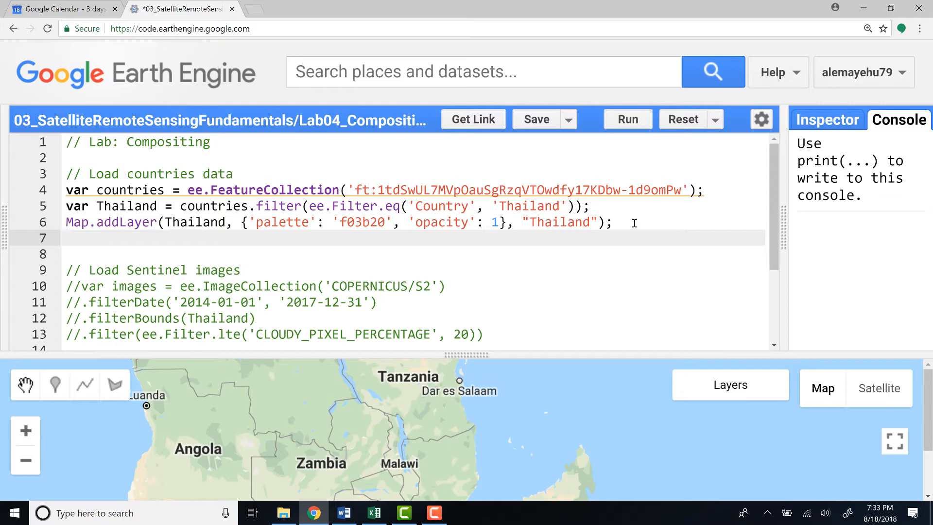
text(Map.ceneter)
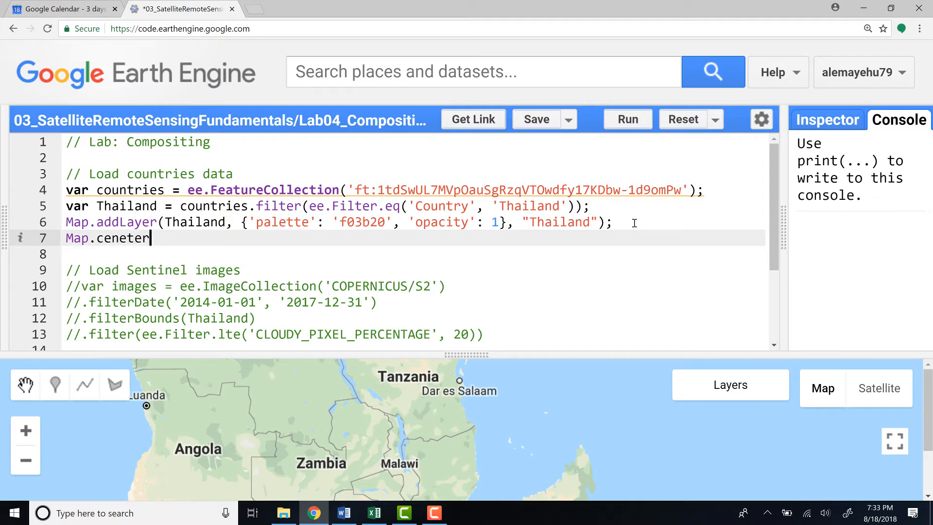
key(Backspace)
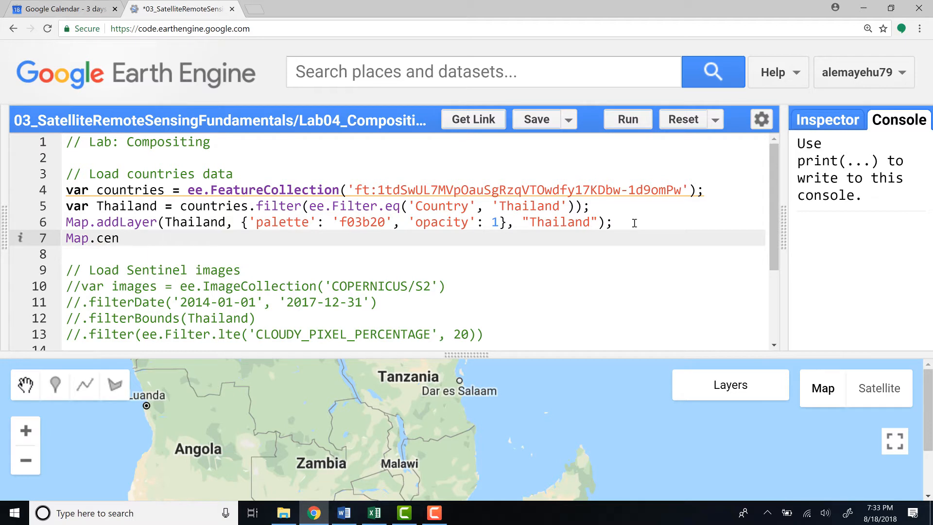
text(ter0)
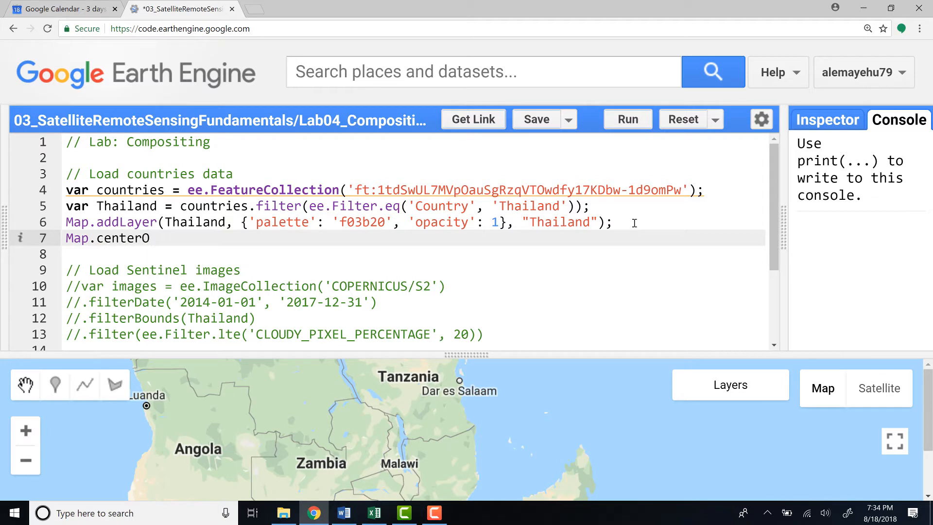
text(bject())
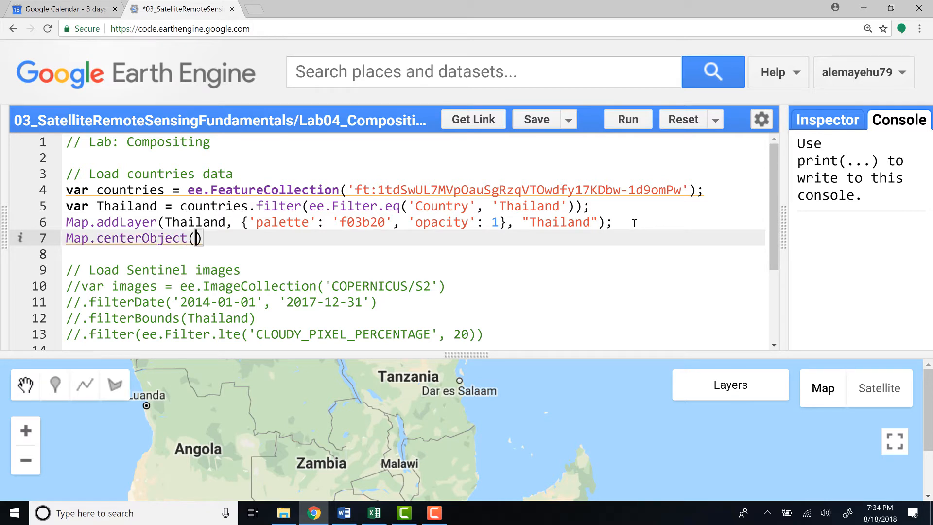
text(Thail)
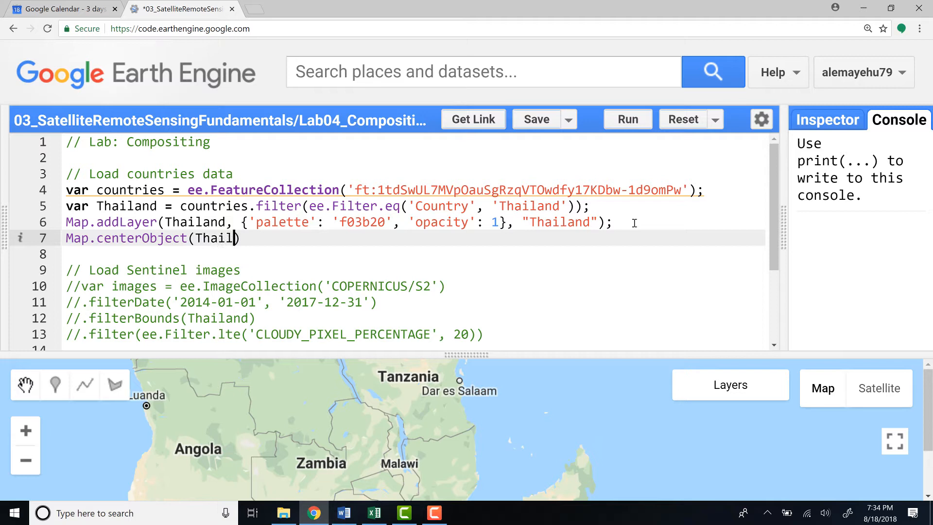
key(Backspace)
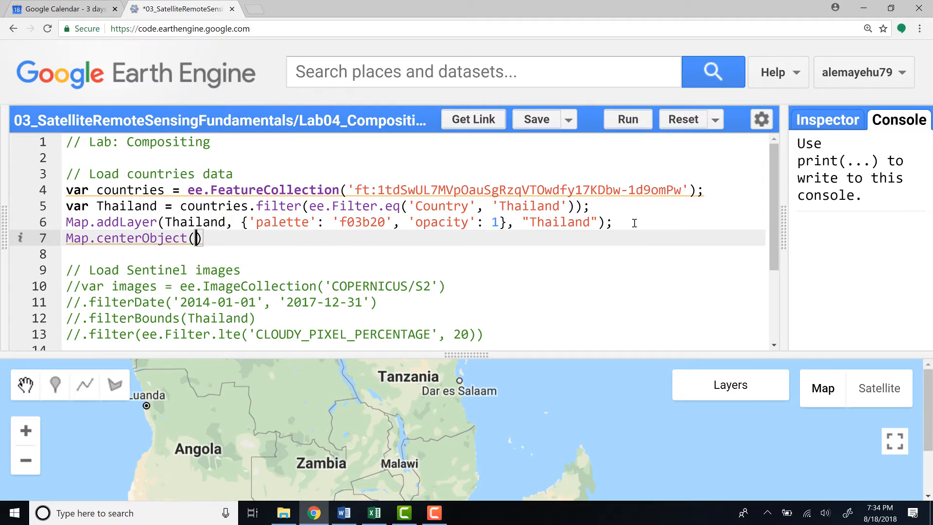
text(Thailand,)
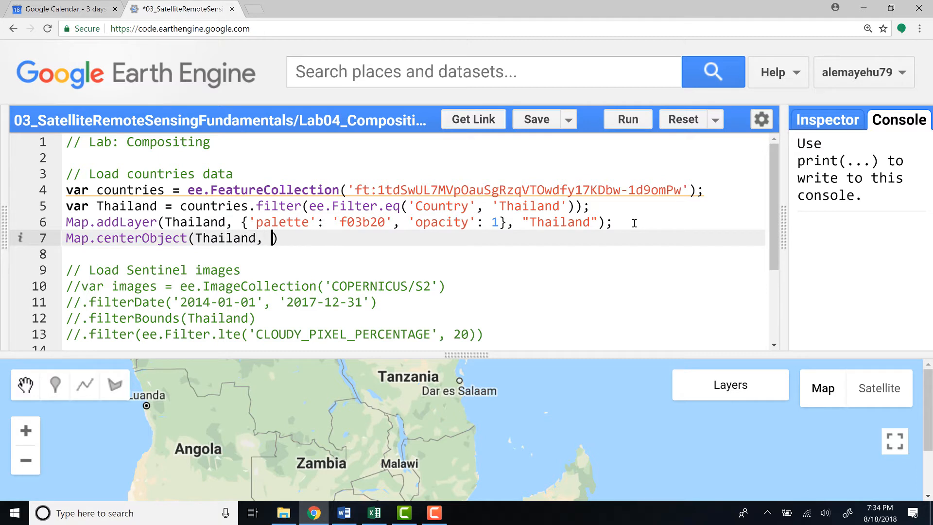
text(8)
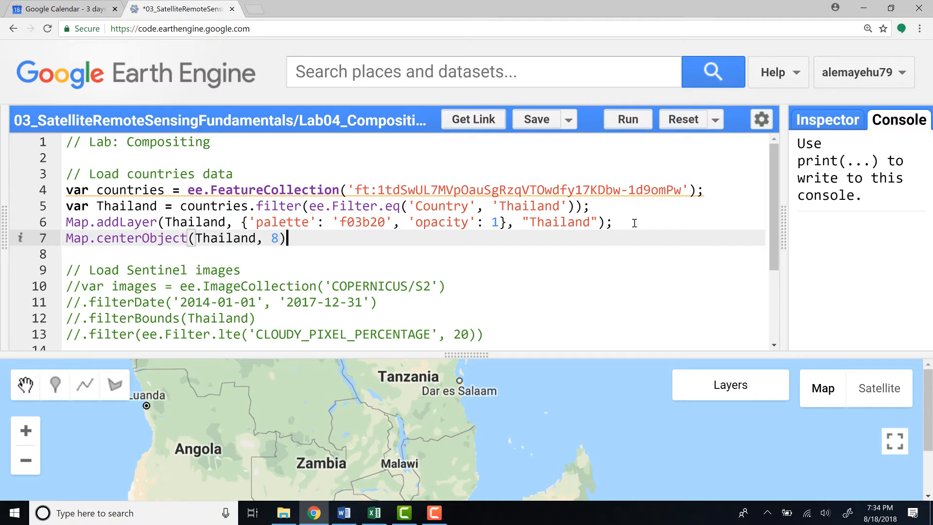
text(;)
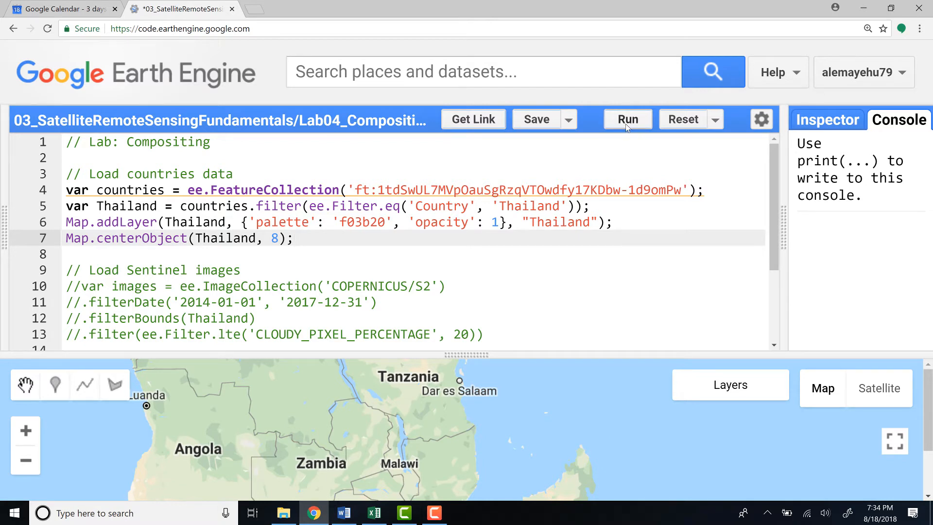
- Run the script so the map centres on the dark Thailand layer
click(626, 118)
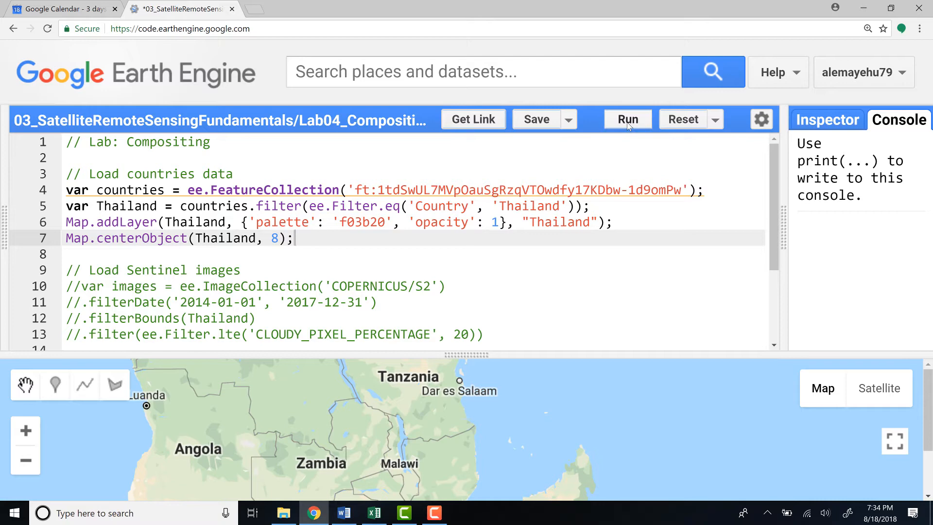
click(627, 119)
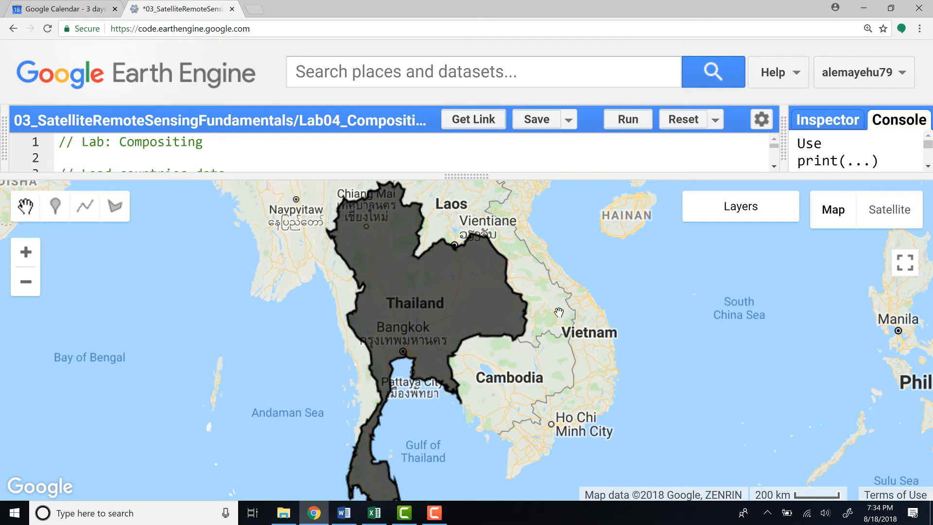
mouse_move(419, 176)
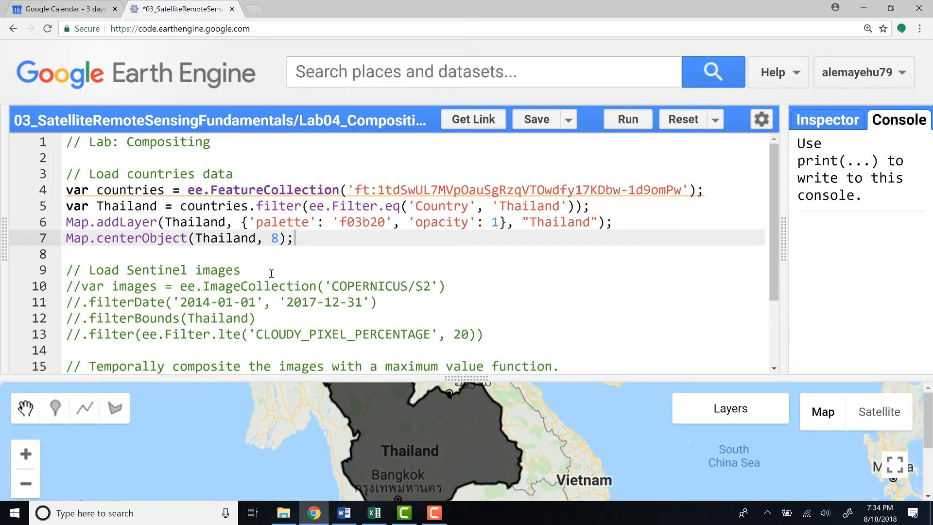
mouse_move(212, 286)
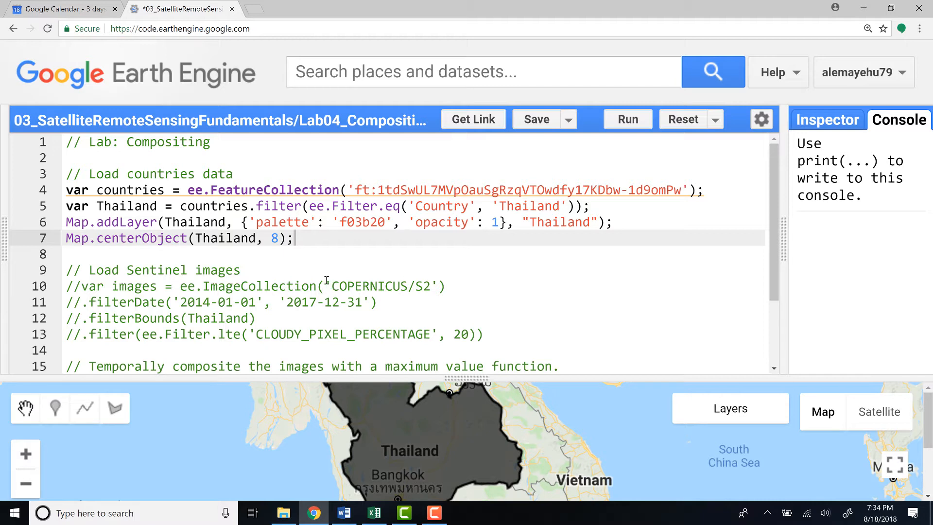
- Activate the COPERNICUS/S2 image collection line and its date and Thailand filters
double_click(378, 286)
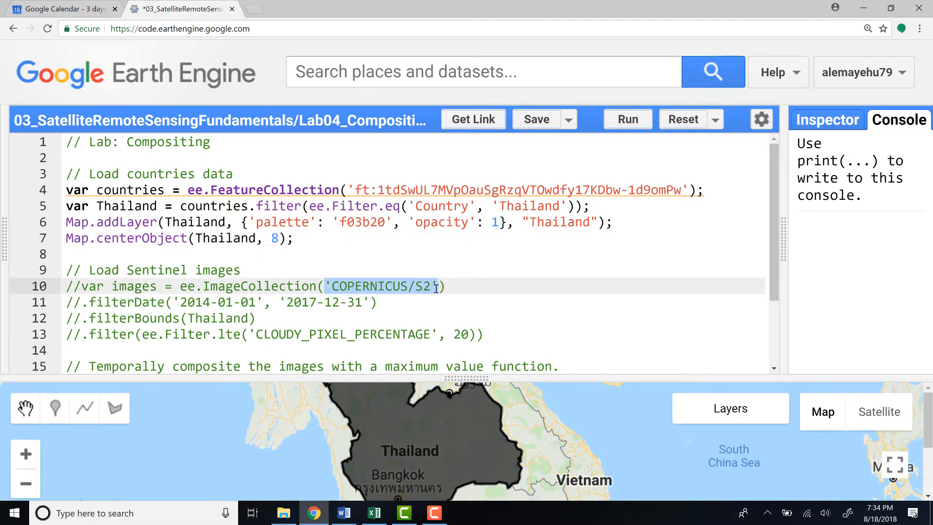
click(333, 286)
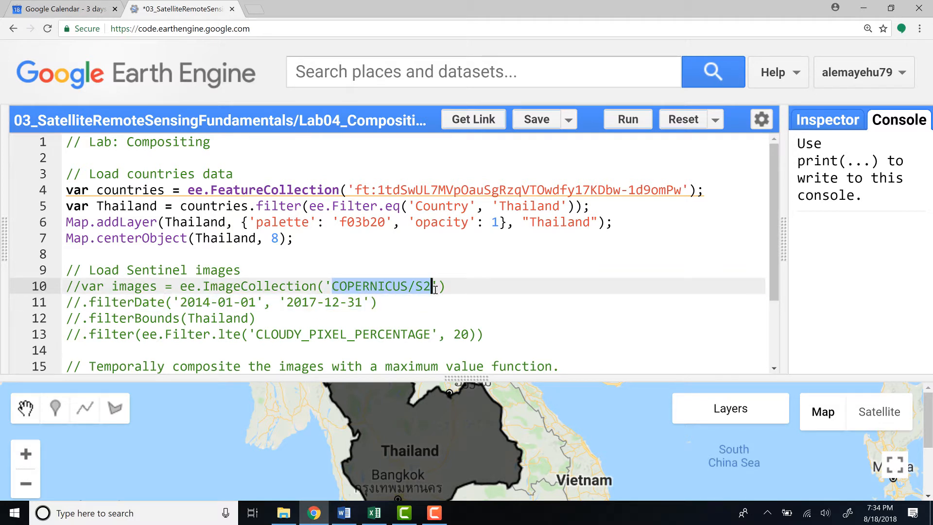
click(86, 285)
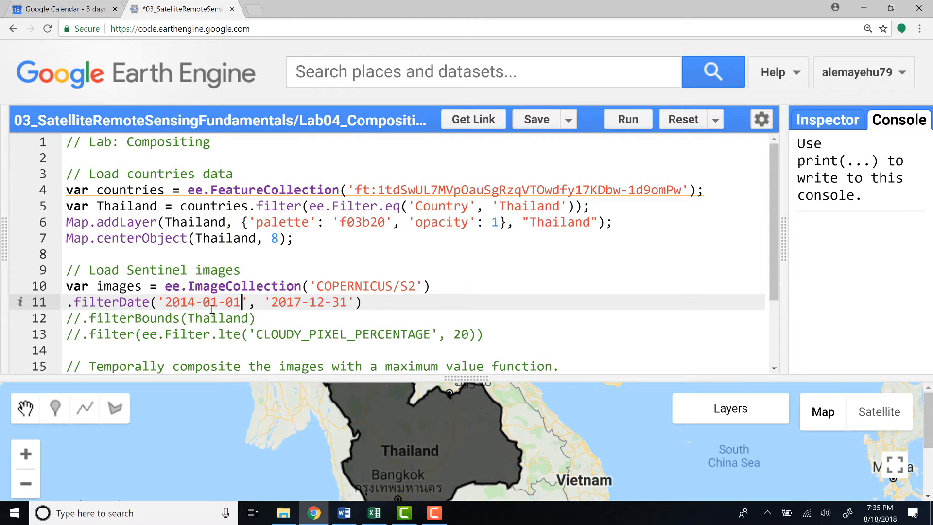
click(220, 317)
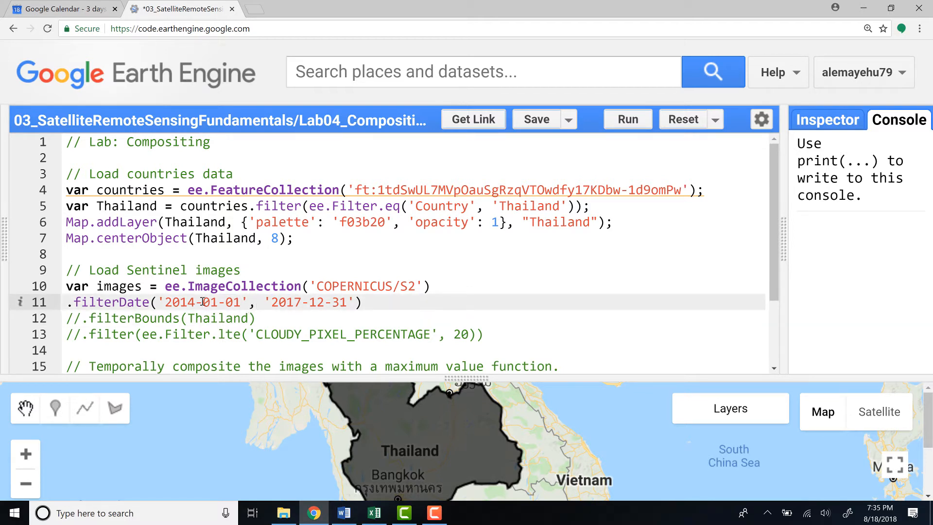
click(71, 318)
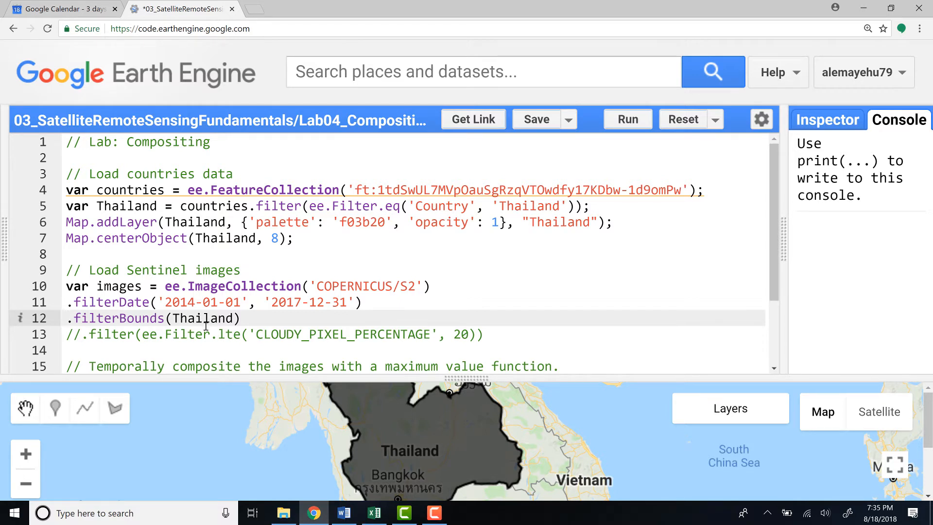
- Activate the under-20% cloud cover filter and run the script to load the images
click(72, 333)
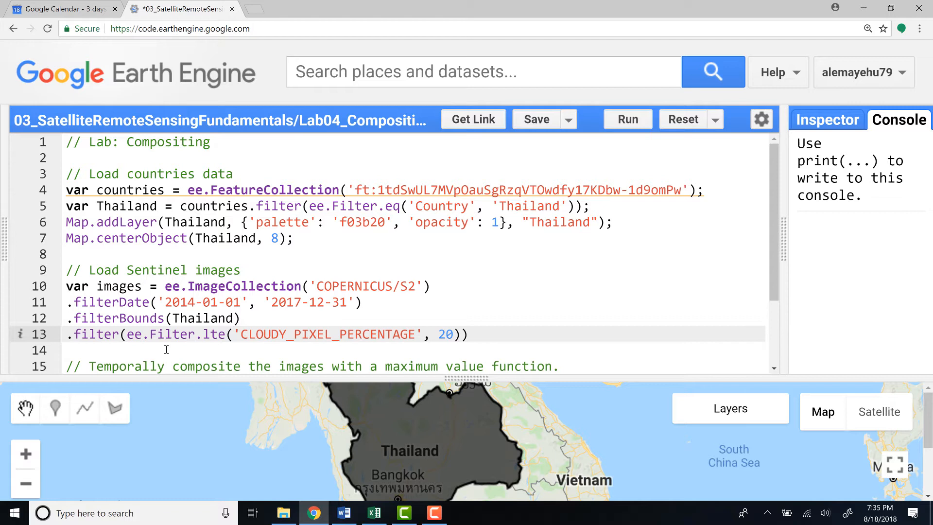
click(68, 333)
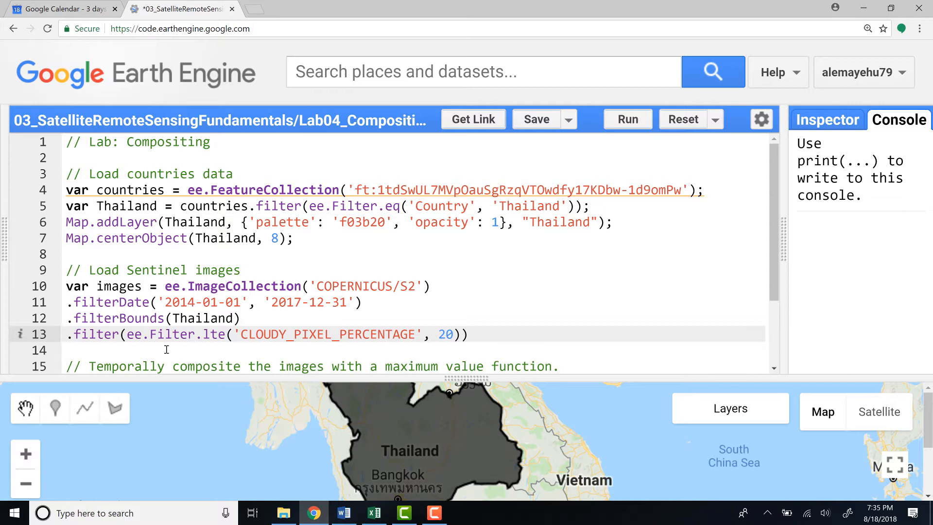
click(68, 333)
text(;)
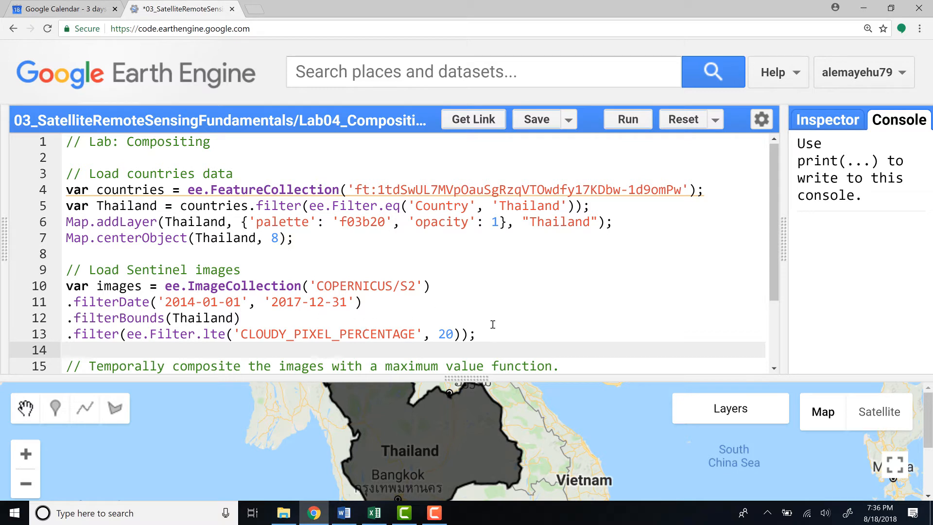
mouse_move(289, 344)
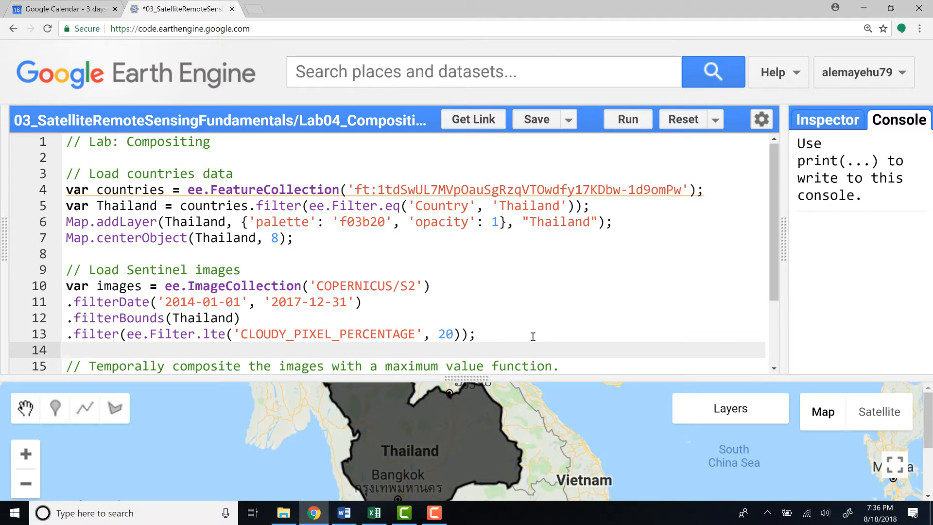
mouse_move(633, 126)
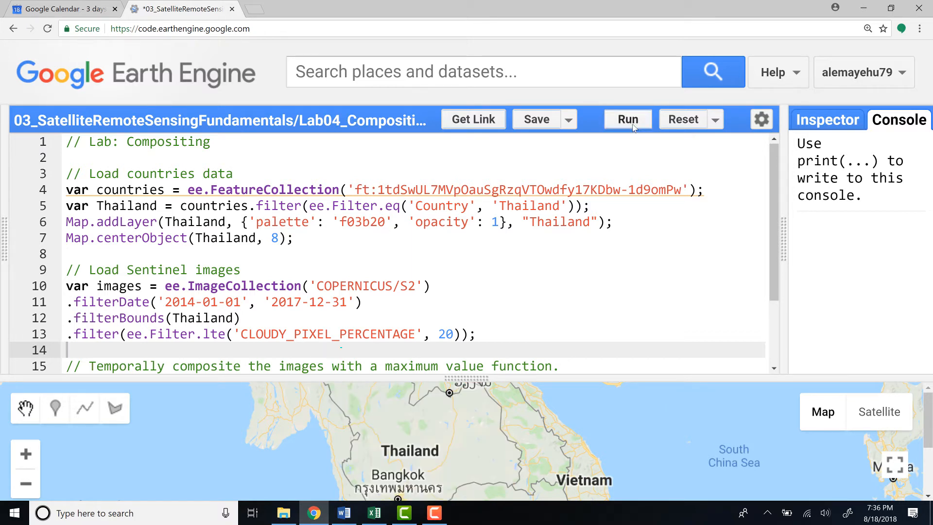
click(626, 118)
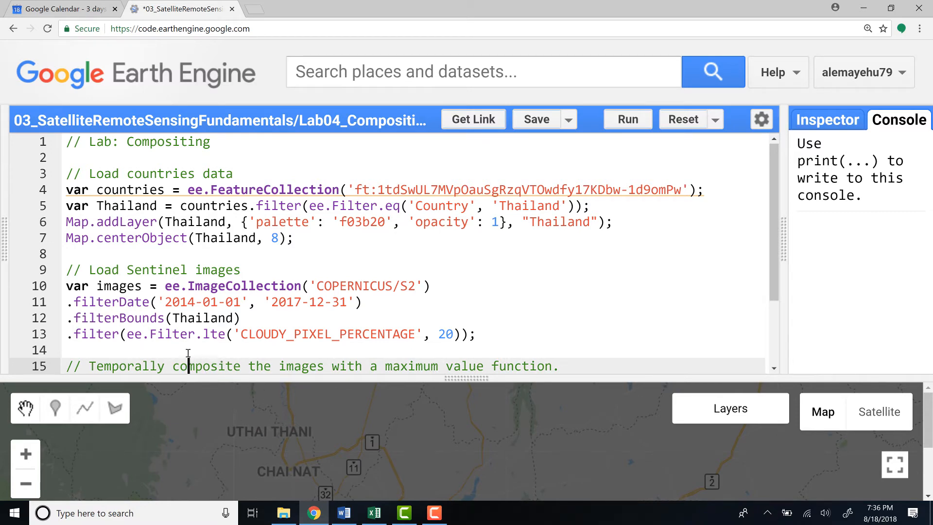
scroll(down, 3)
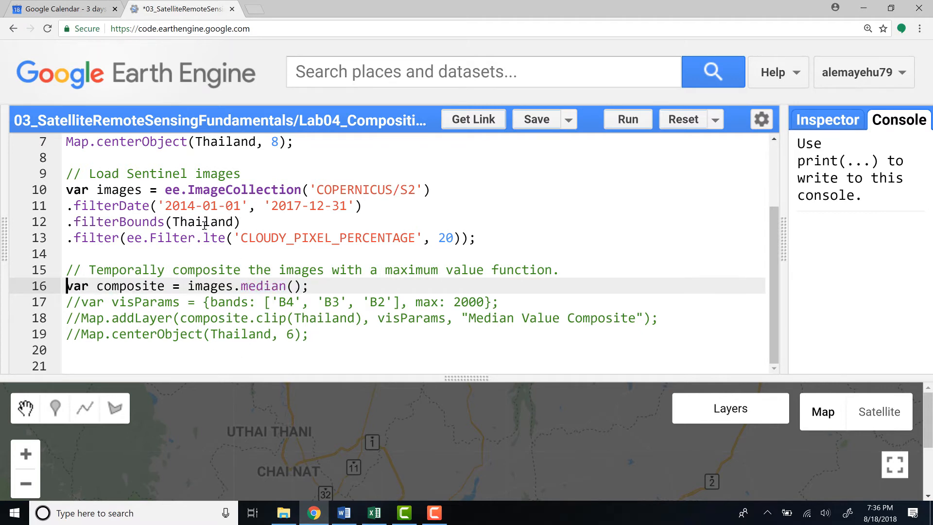
mouse_move(280, 213)
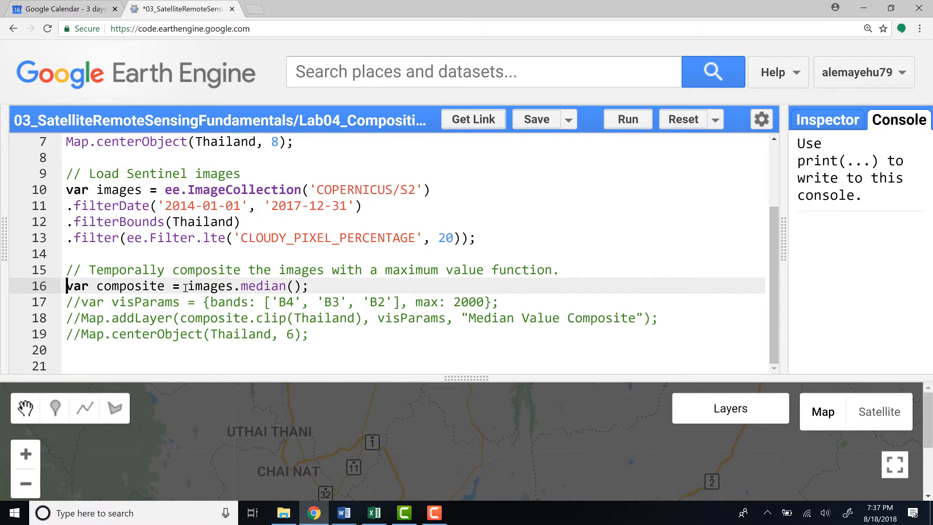
- Uncomment the visParams and clipped median composite Map.addLayer lines
double_click(210, 285)
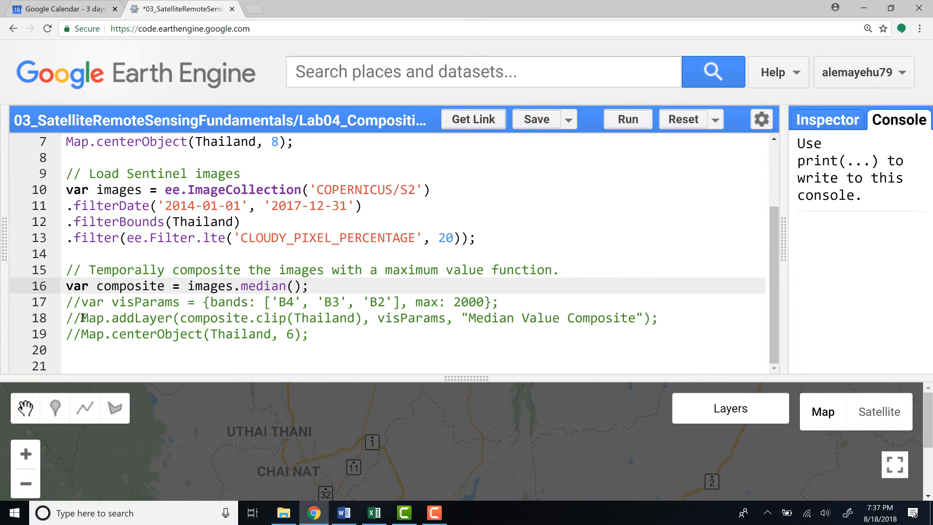
click(78, 302)
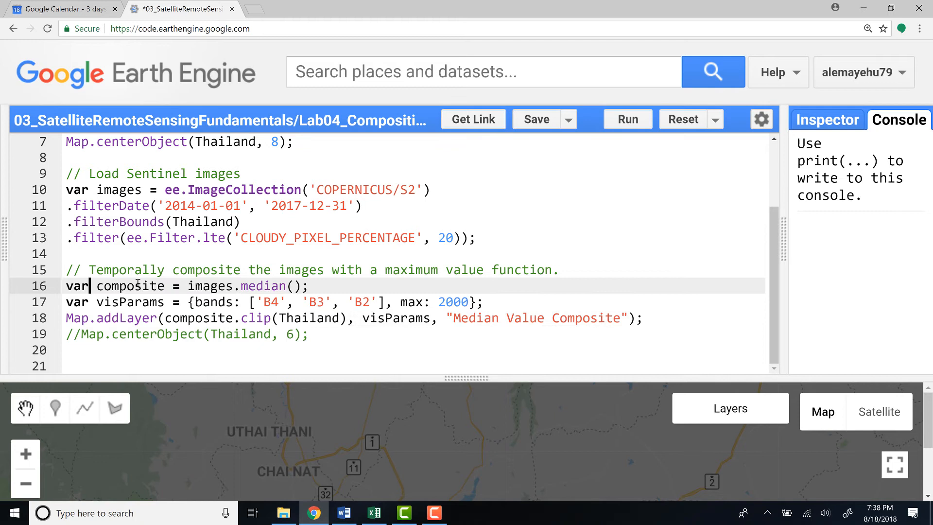
- Uncomment the final Map.centerObject line and change its zoom value from 6 to 8
double_click(129, 285)
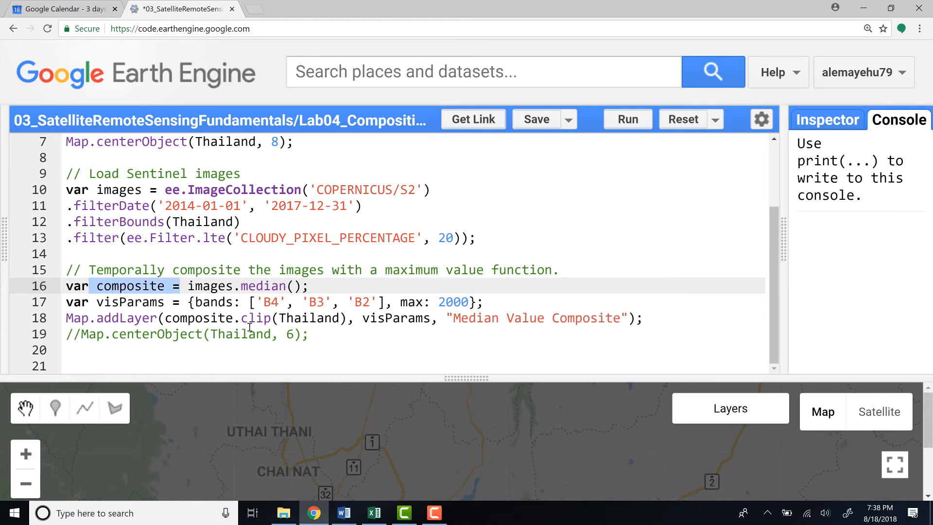
mouse_move(284, 309)
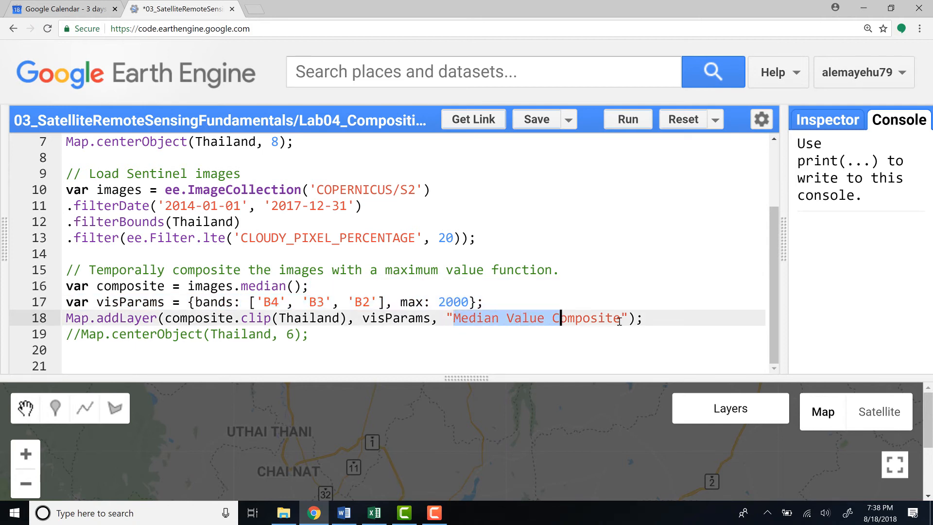
click(730, 408)
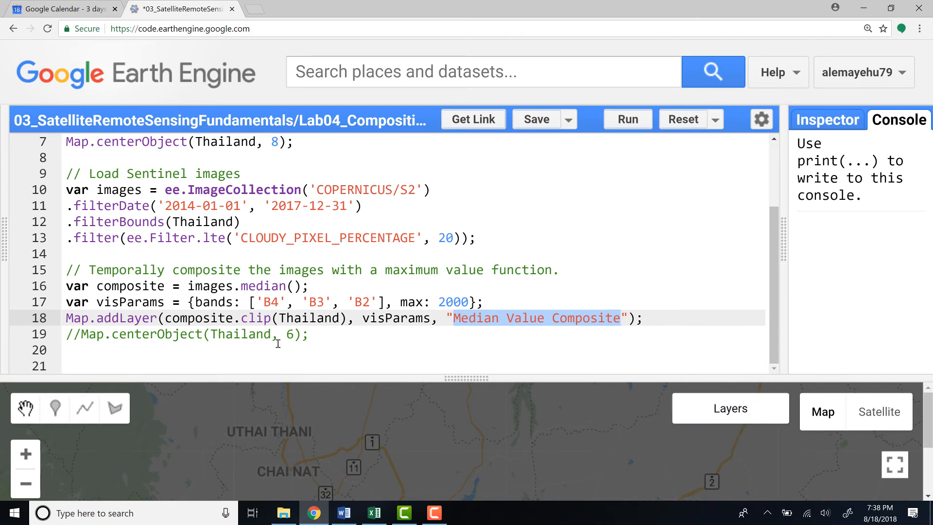
click(71, 334)
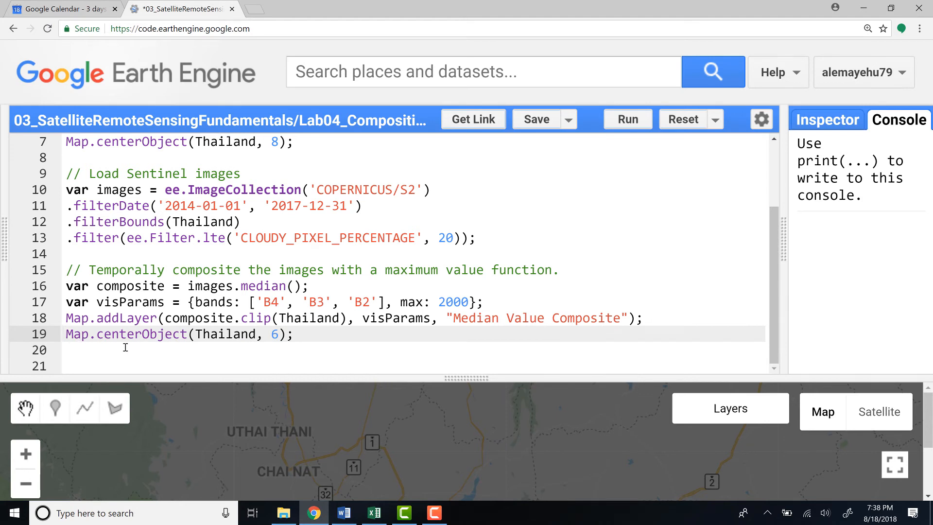
double_click(272, 333)
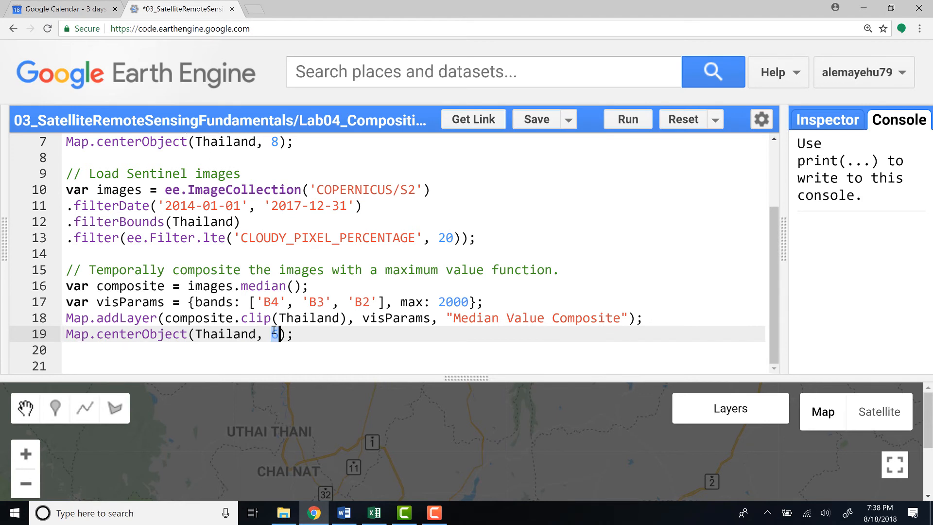
text(8)
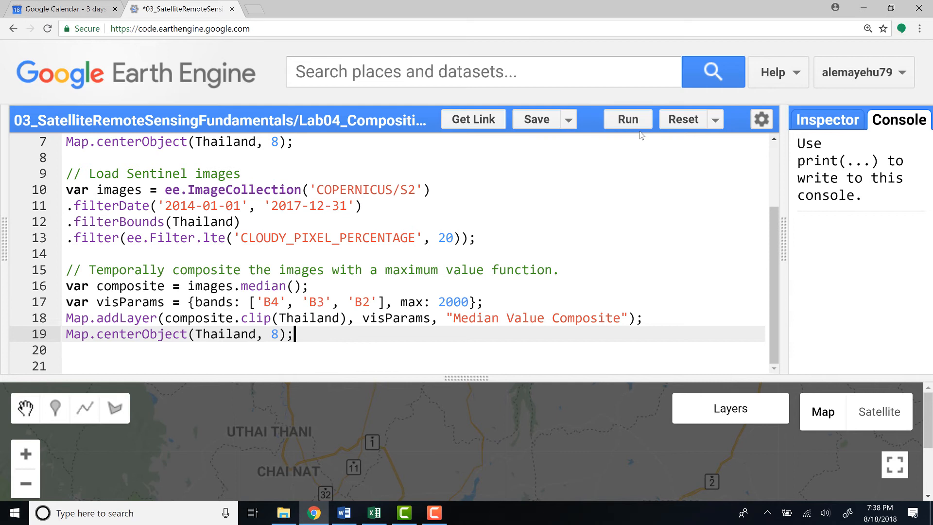
mouse_move(626, 118)
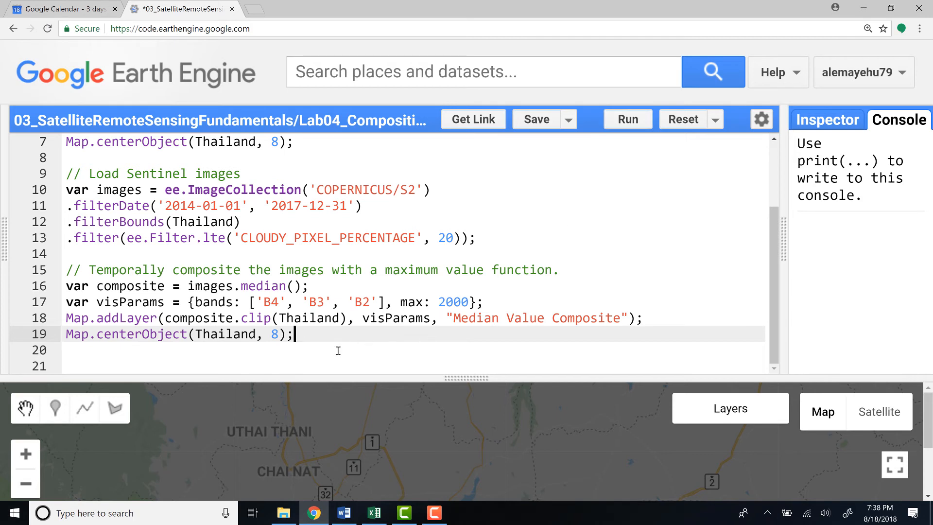
mouse_move(308, 337)
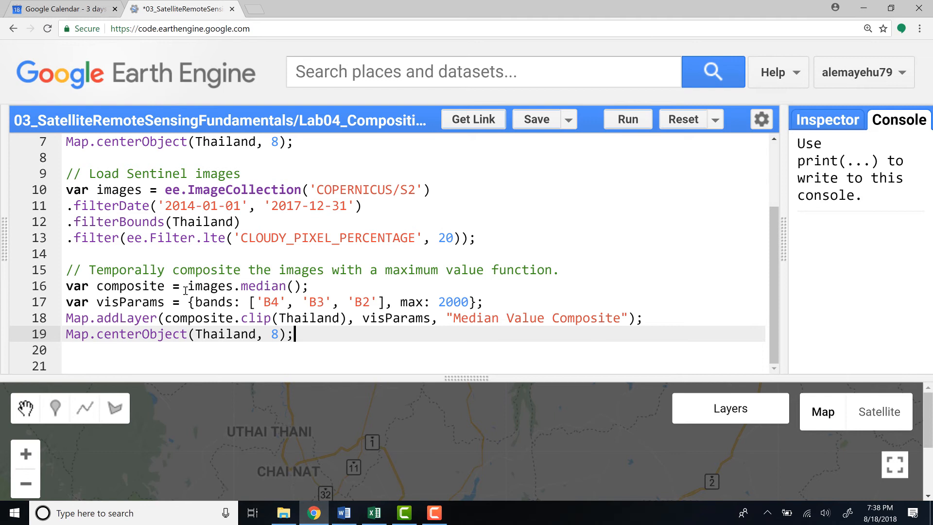
click(95, 285)
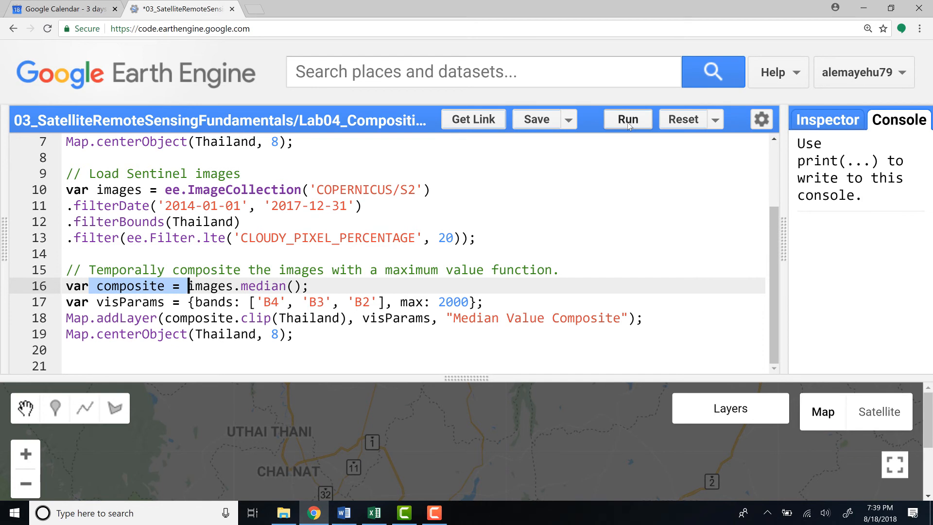
- Run the script and hide the grey Thailand boundary layer over the composite
click(627, 119)
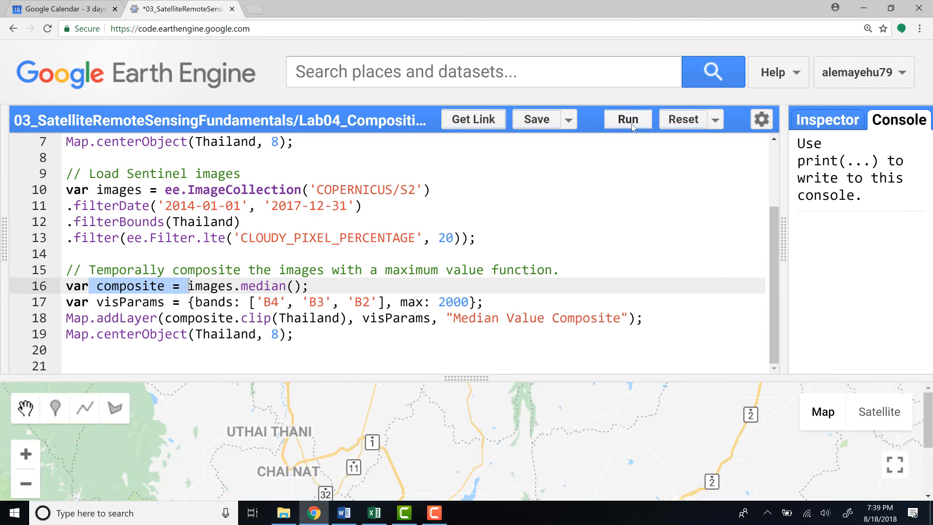
click(627, 118)
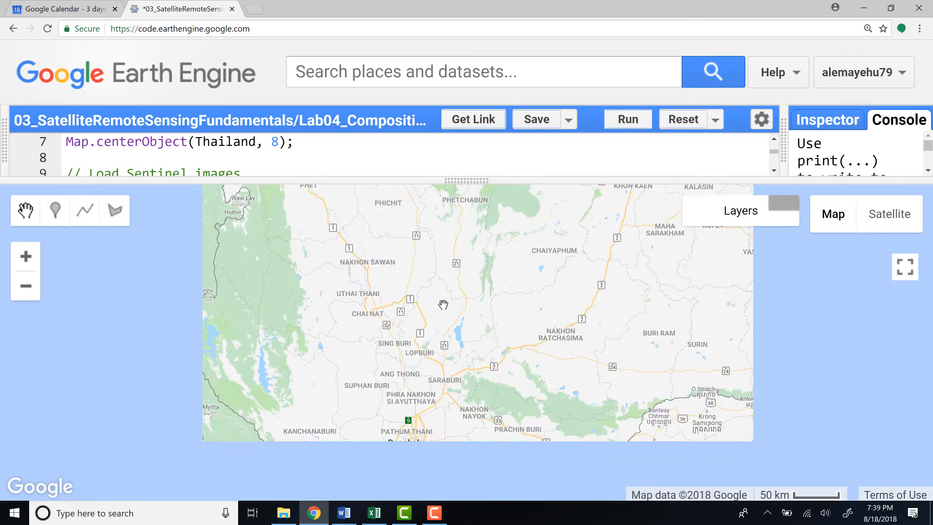
click(627, 119)
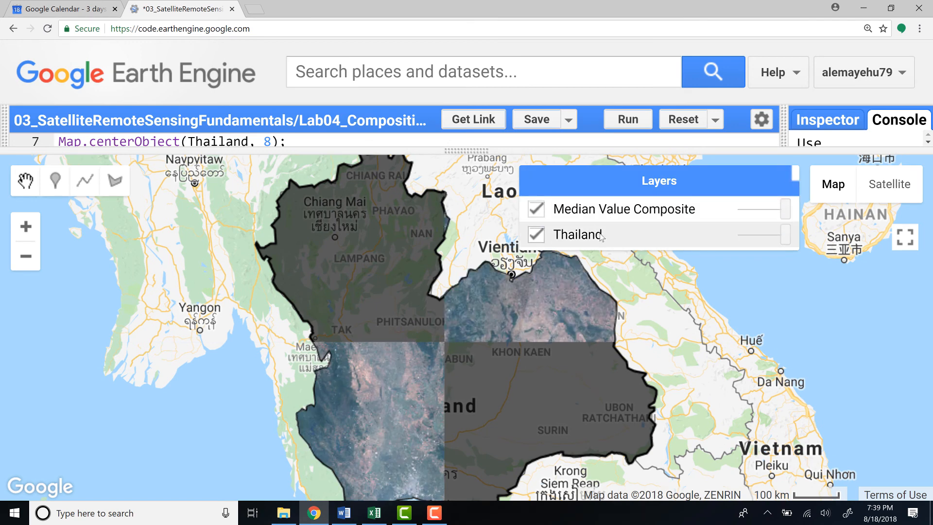
click(534, 234)
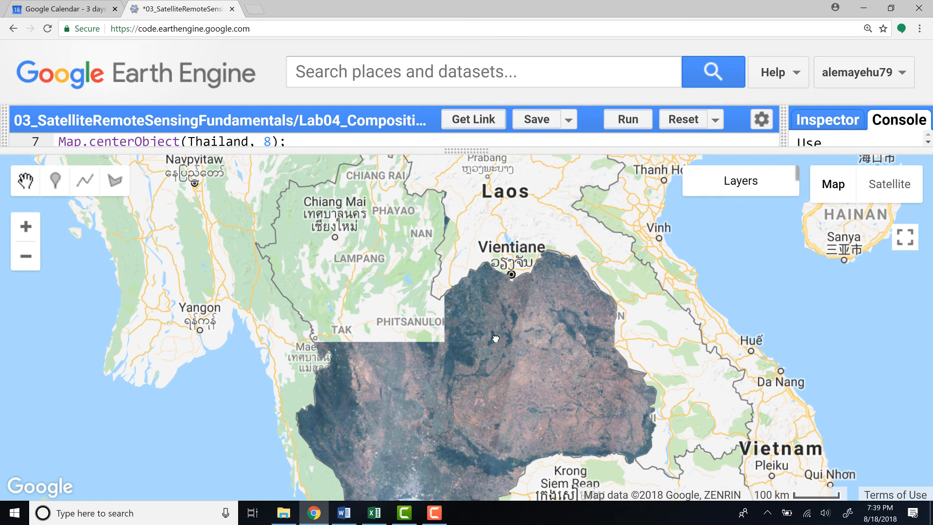
- Toggle the Median Value Composite layer and zoom in to field-level detail in Thailand
click(740, 181)
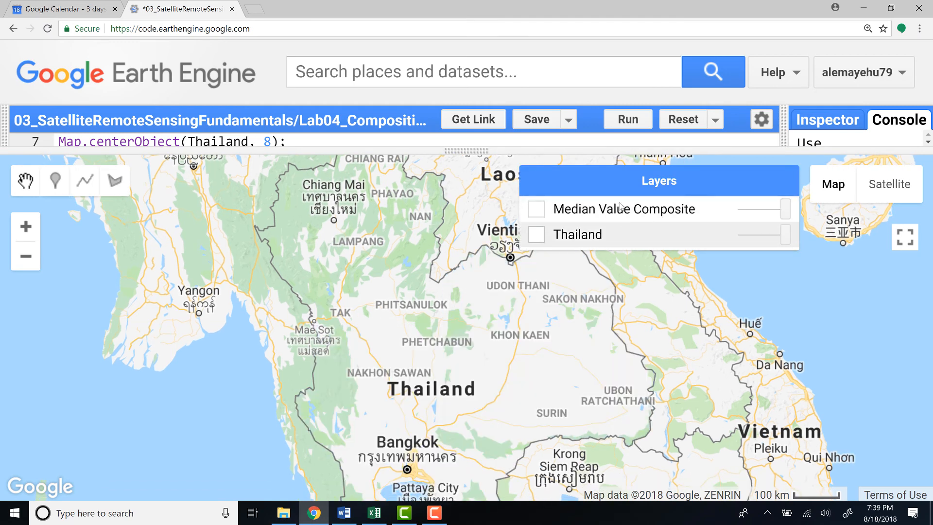
click(537, 209)
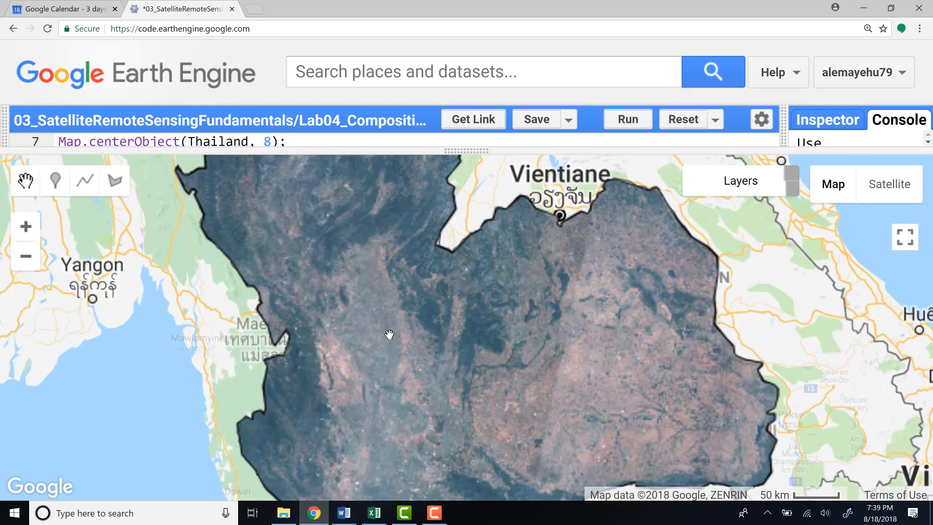
scroll(down, 3)
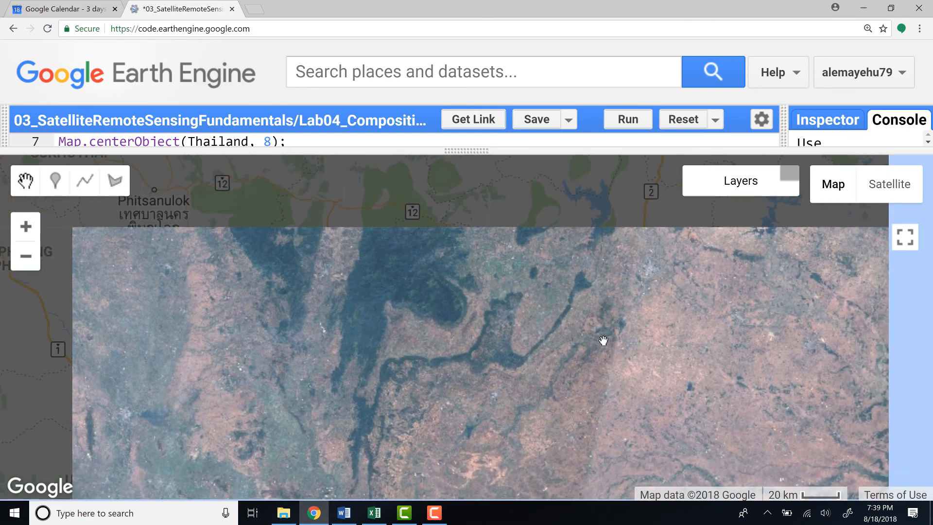
click(833, 183)
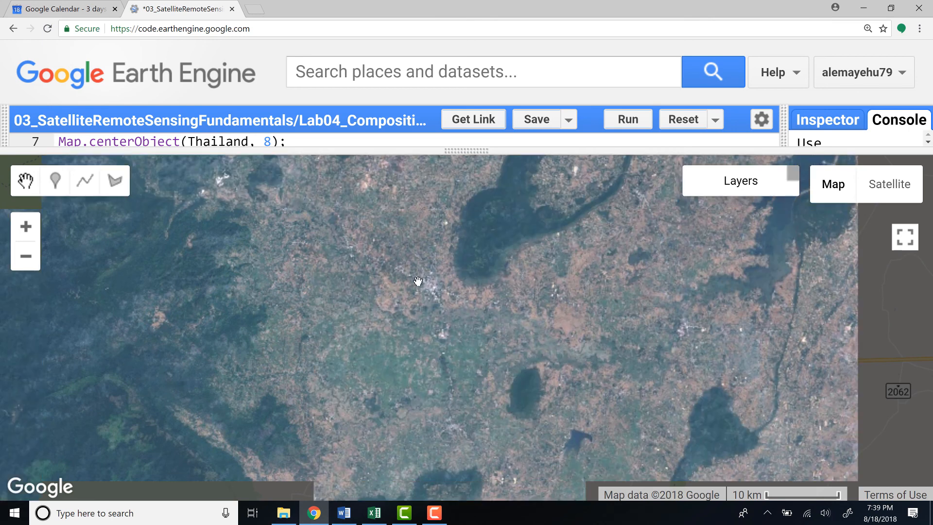
click(832, 183)
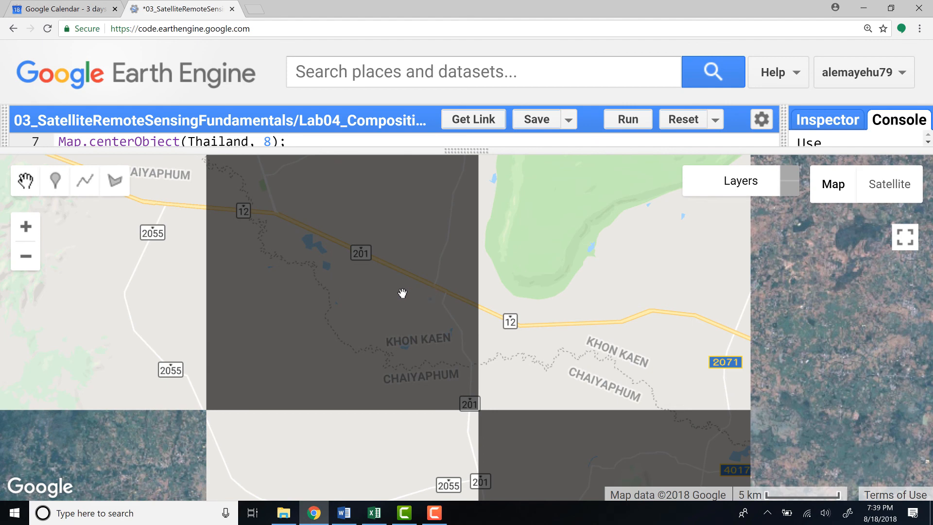
click(891, 184)
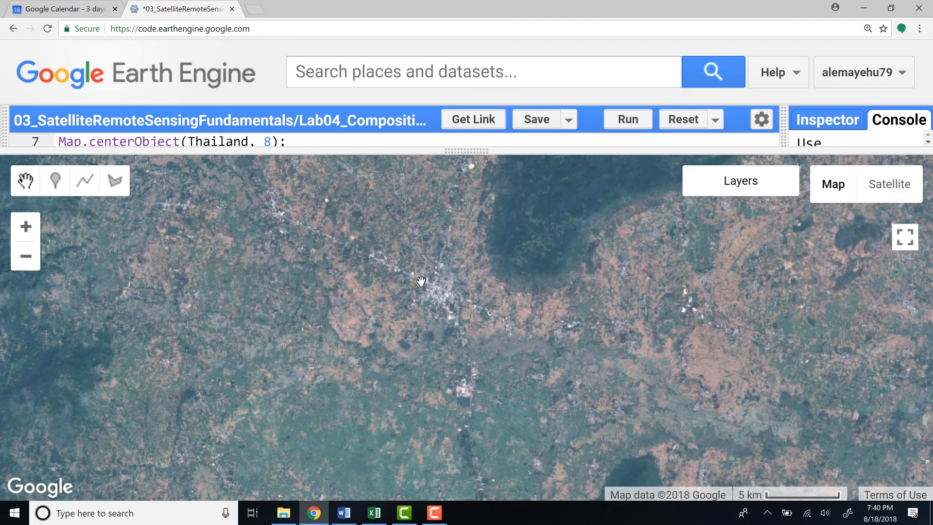
mouse_move(424, 269)
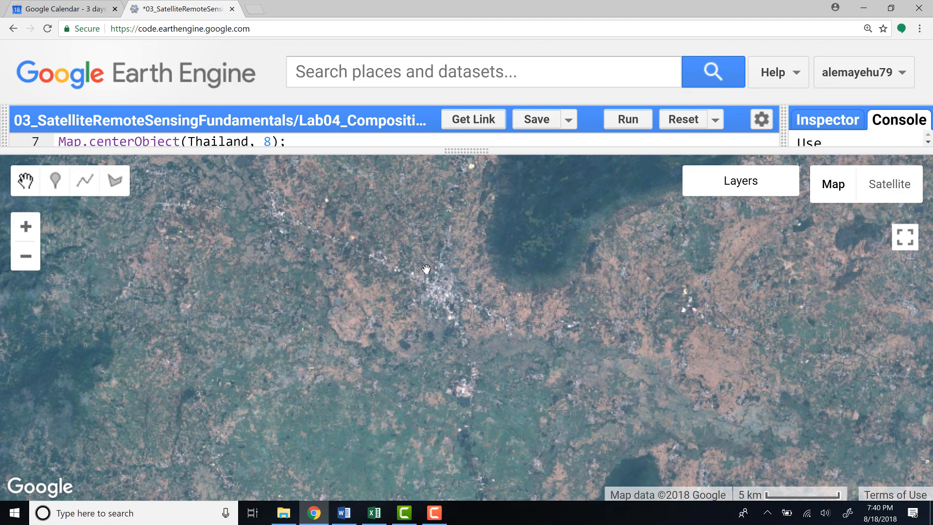
click(832, 184)
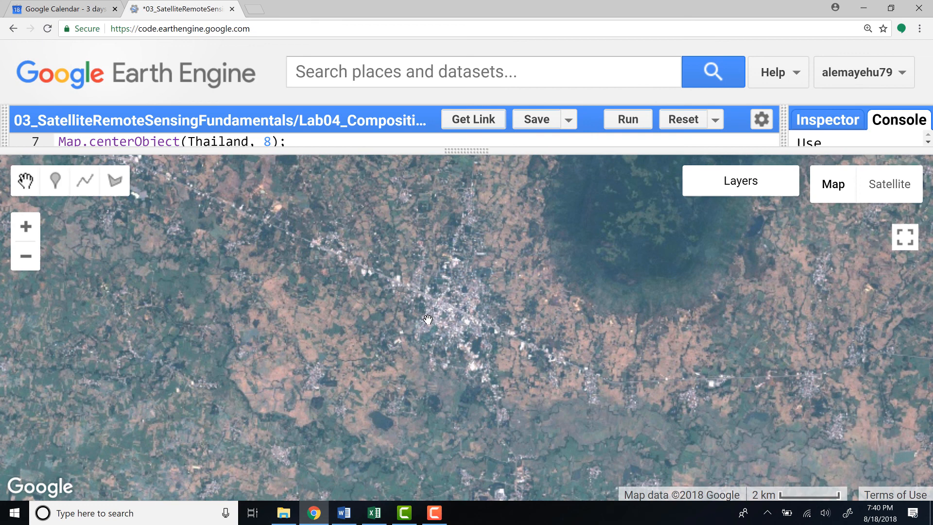
mouse_move(450, 231)
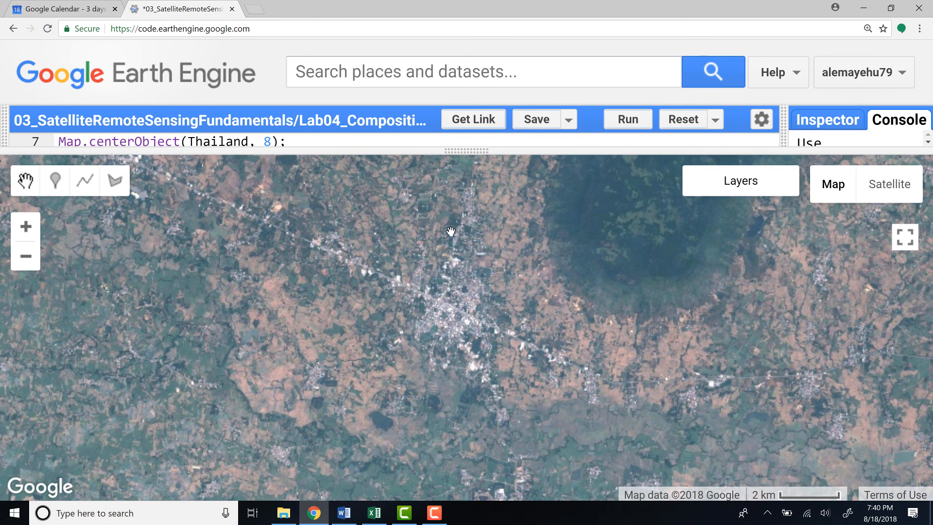
mouse_move(439, 188)
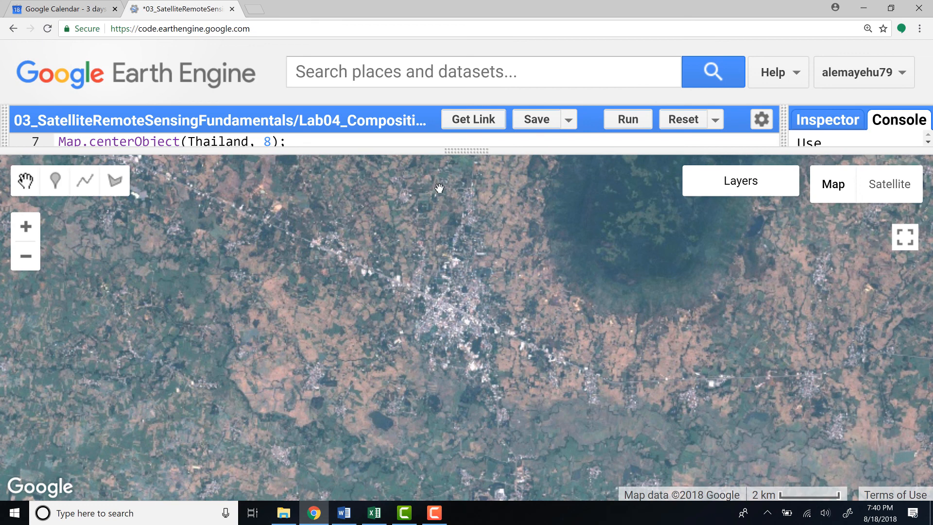